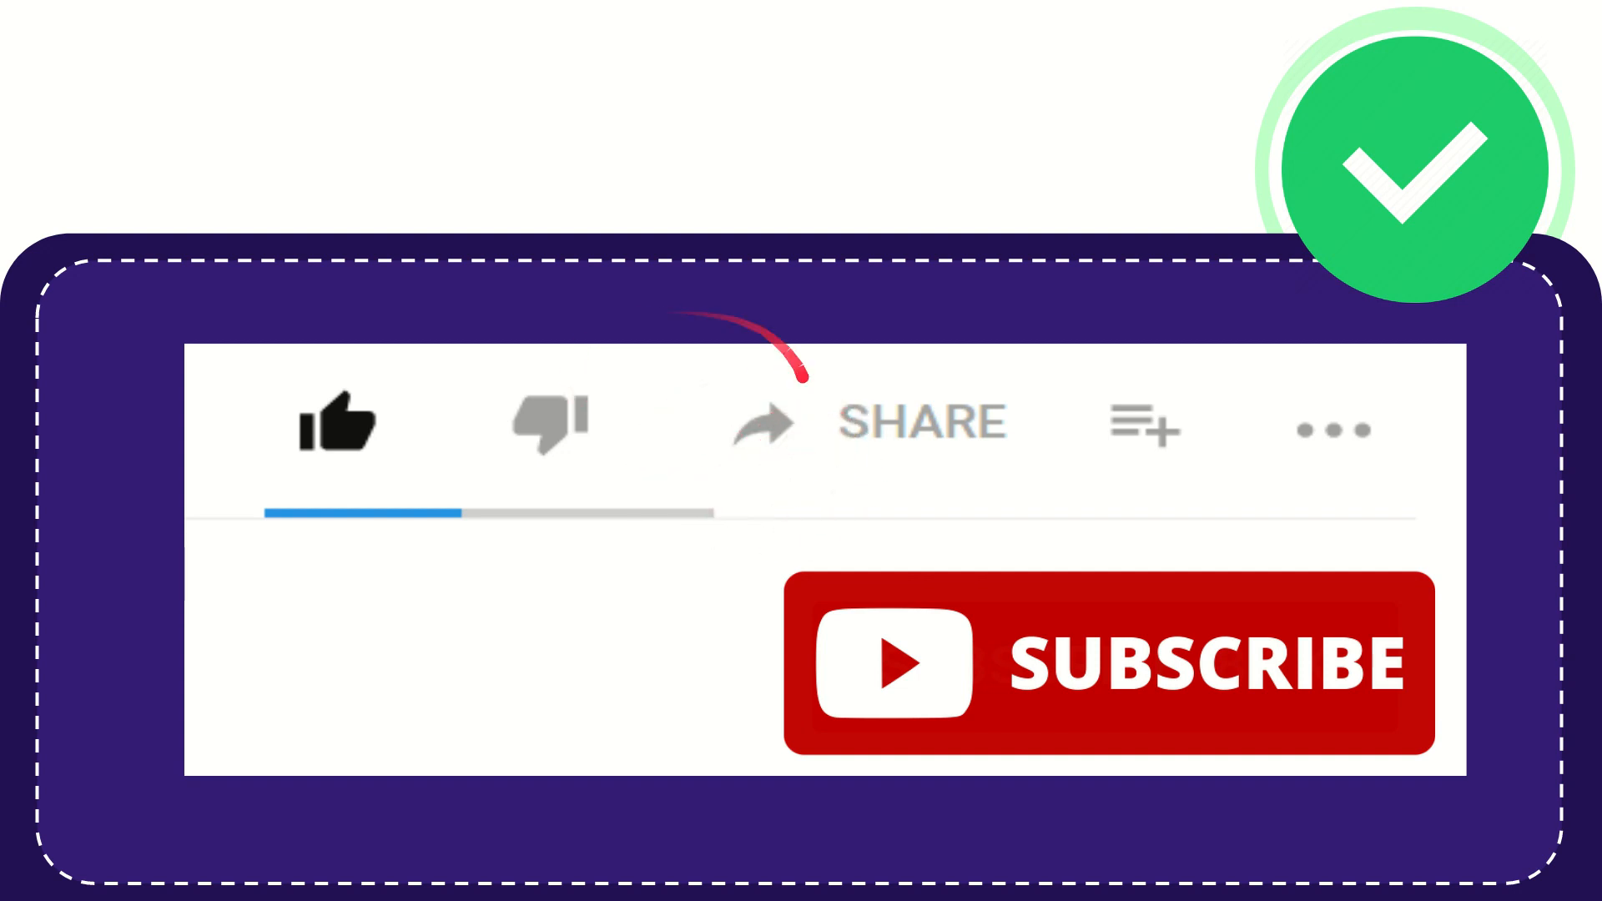
pyautogui.moveTo(938, 474)
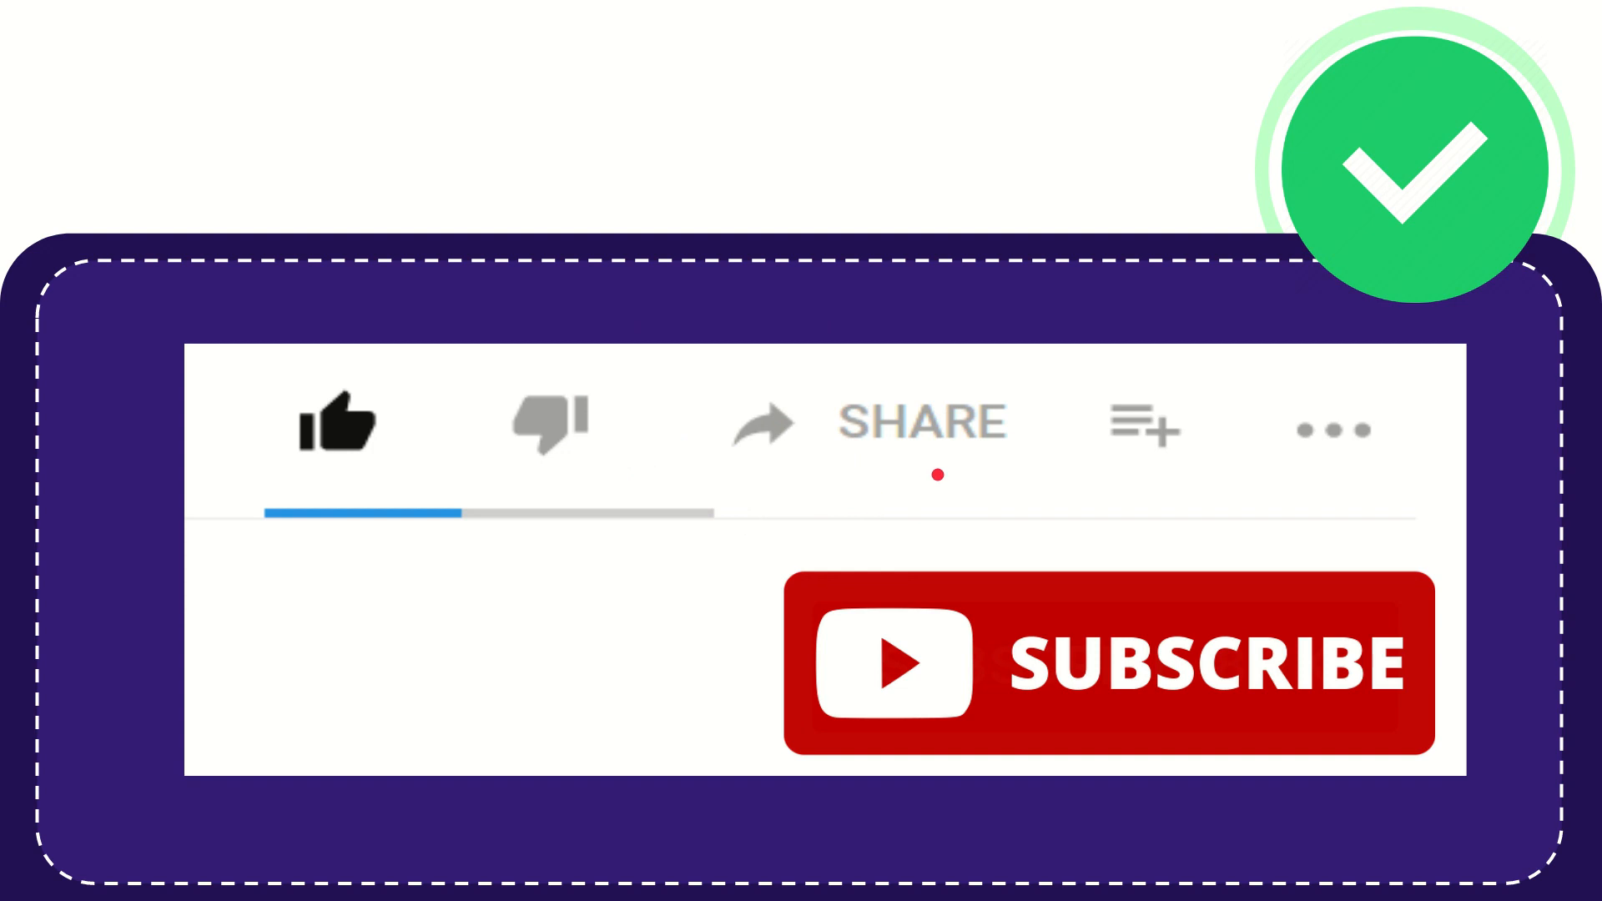